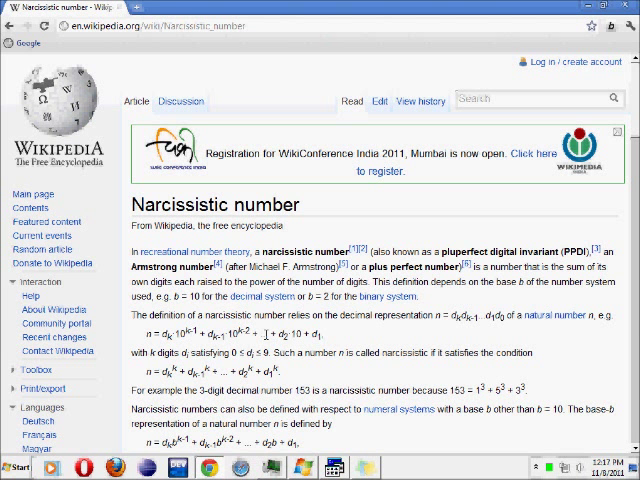
- Scroll to the Hardy quotation listing 153, 370, 371 and 407 and highlight a term in the 153 example
{"action": "scroll", "scroll_direction": "down", "scroll_amount": 3}
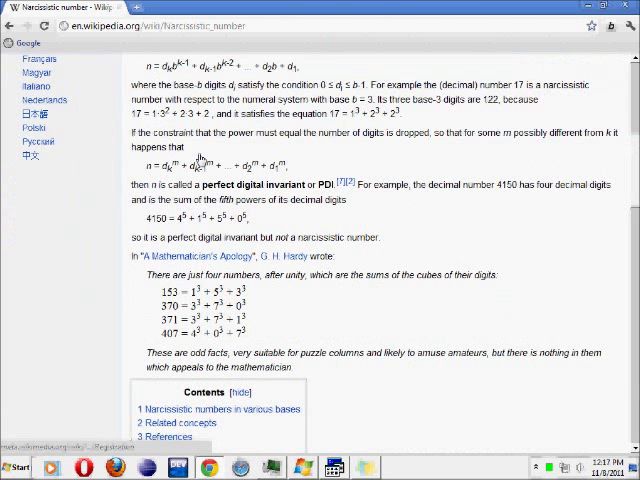
{"action": "scroll", "scroll_direction": "down", "scroll_amount": 3}
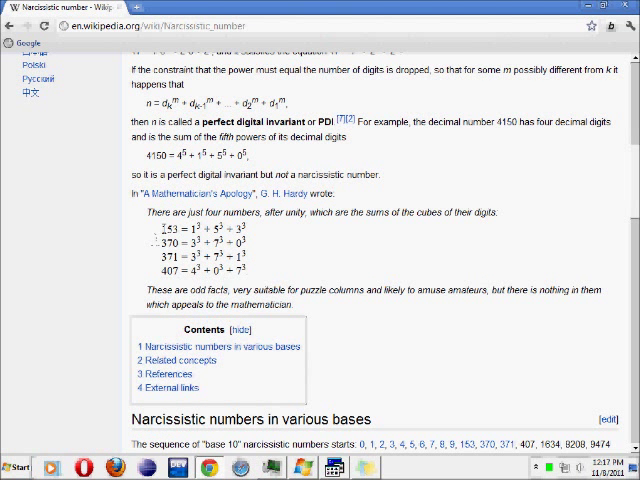
{"action": "double_click", "coordinate": [164, 228]}
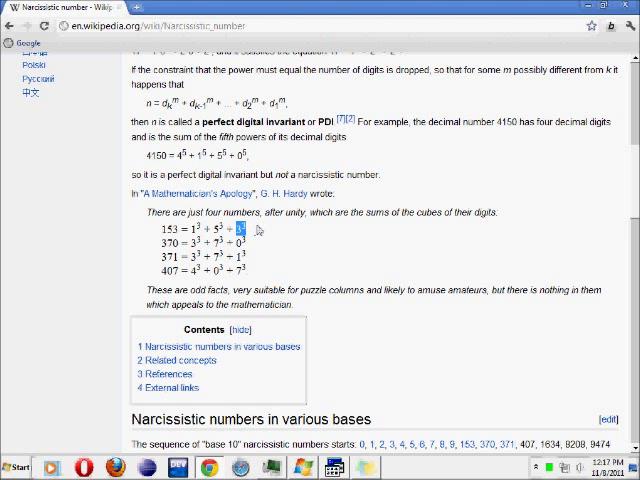
{"action": "mouse_move", "coordinate": [292, 228]}
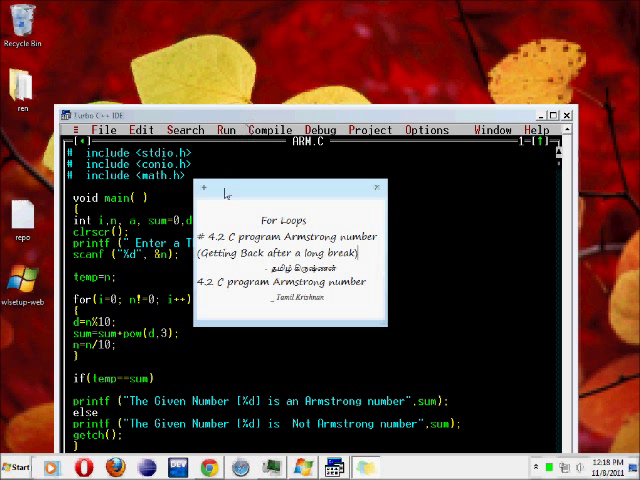
{"action": "mouse_move", "coordinate": [264, 188]}
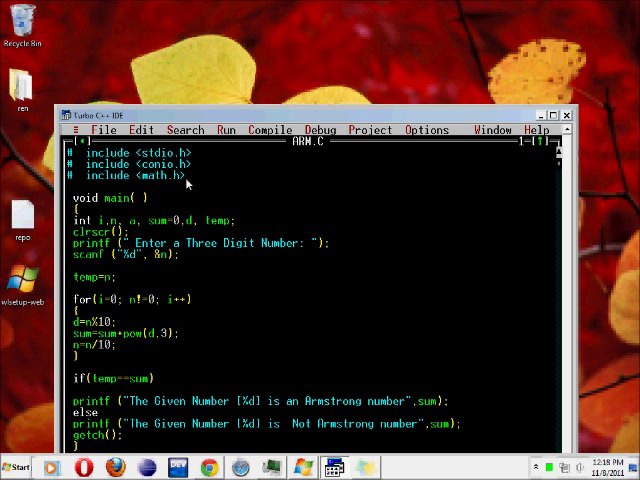
{"action": "mouse_move", "coordinate": [190, 190]}
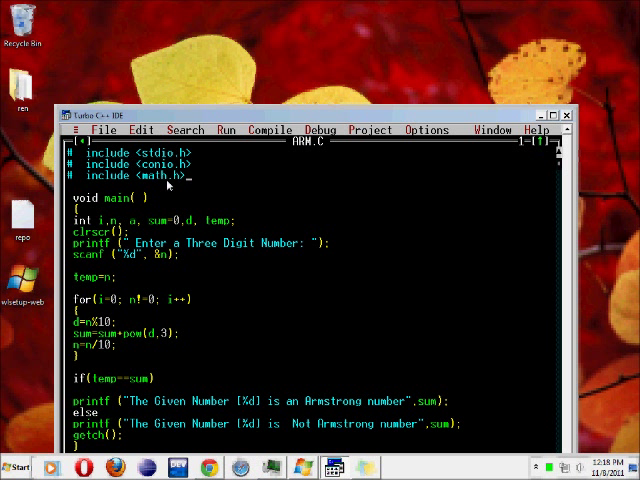
{"action": "mouse_move", "coordinate": [190, 180]}
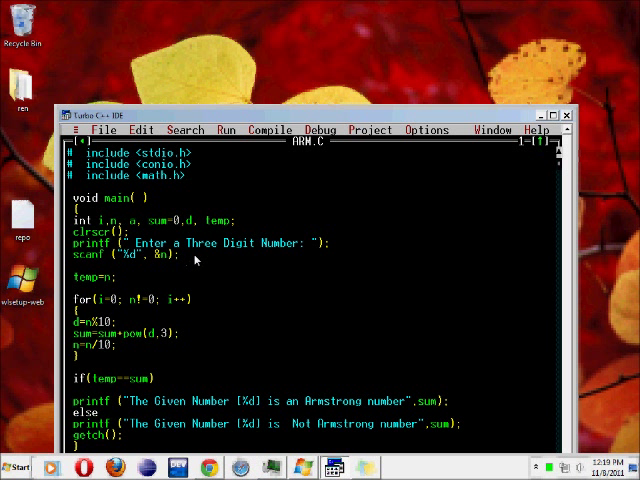
{"action": "left_click_drag", "start_coordinate": [188, 244], "coordinate": [238, 244]}
{"action": "type", "text": "ny"}
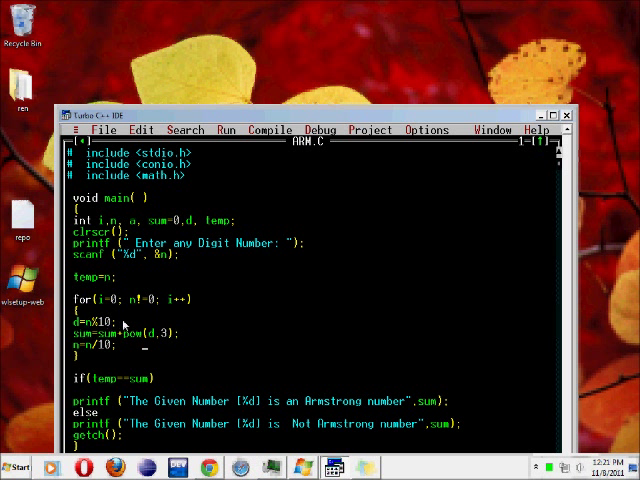
{"action": "mouse_move", "coordinate": [170, 270]}
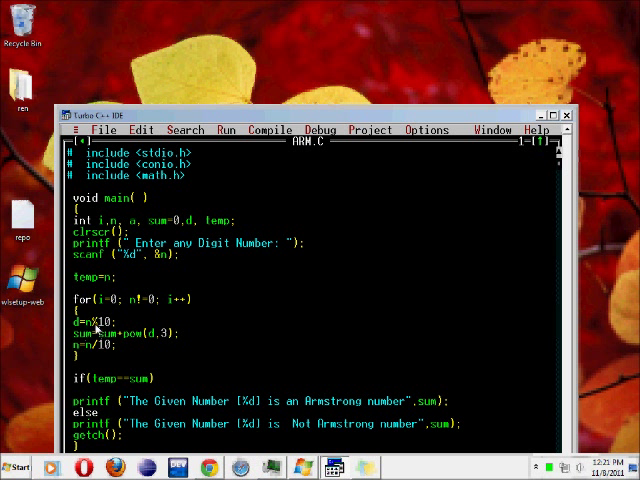
{"action": "mouse_move", "coordinate": [126, 340]}
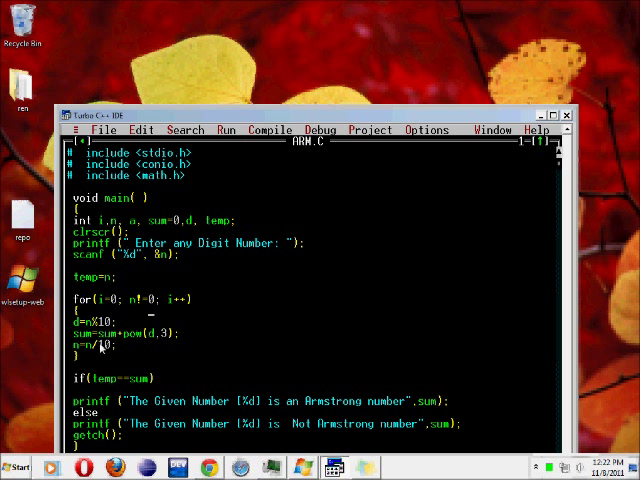
{"action": "mouse_move", "coordinate": [100, 348]}
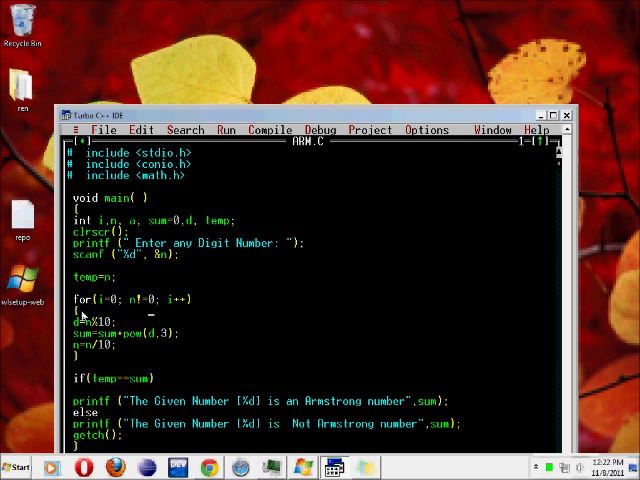
{"action": "mouse_move", "coordinate": [82, 318]}
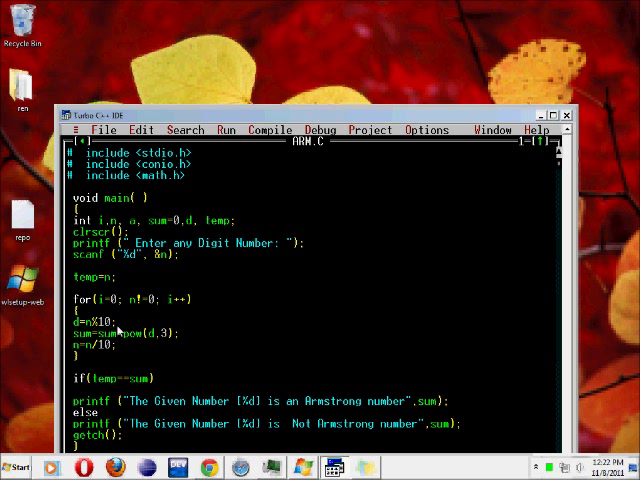
{"action": "mouse_move", "coordinate": [84, 348]}
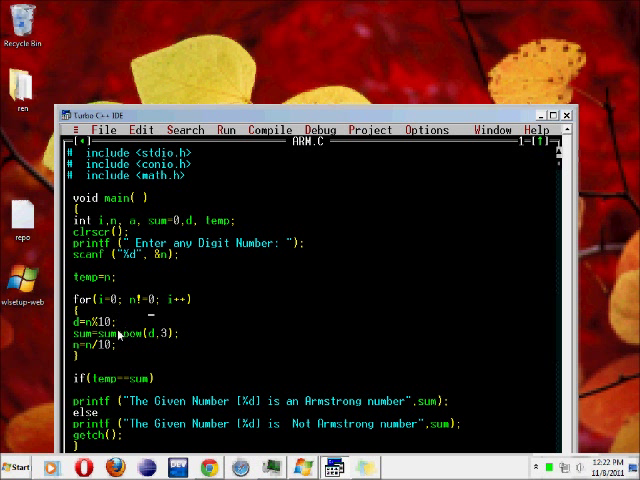
{"action": "mouse_move", "coordinate": [116, 336]}
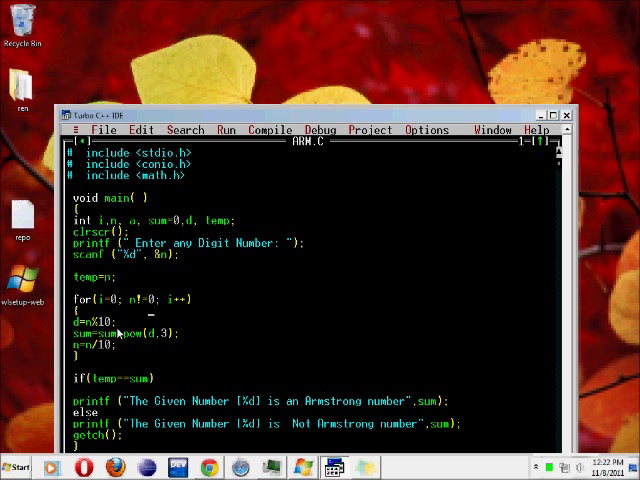
{"action": "mouse_move", "coordinate": [114, 332]}
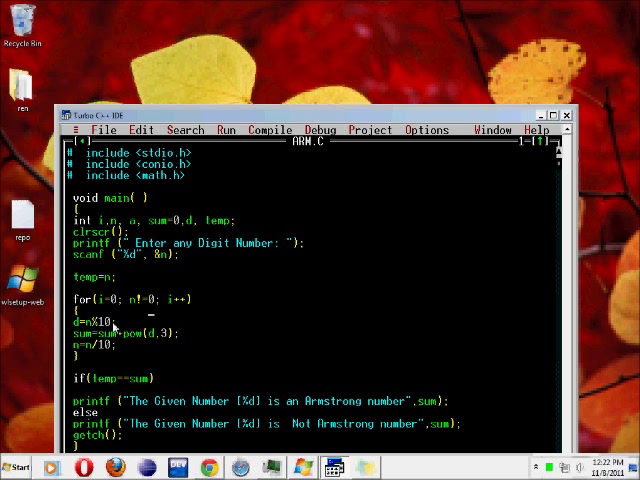
{"action": "mouse_move", "coordinate": [104, 324]}
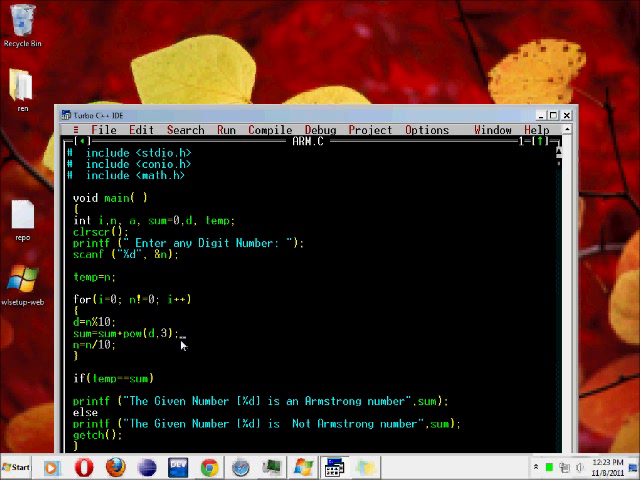
{"action": "mouse_move", "coordinate": [178, 344]}
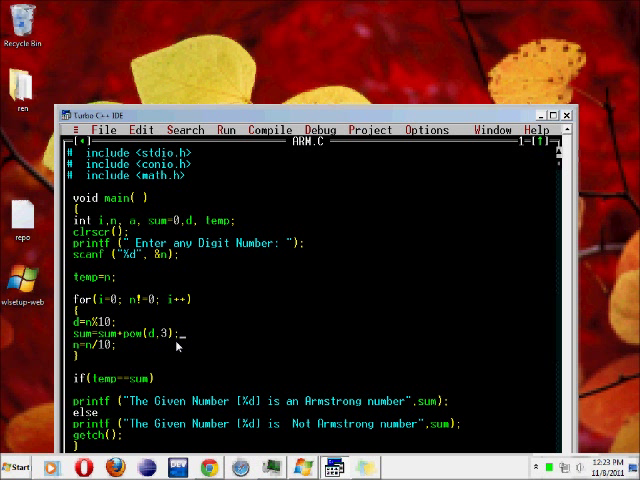
{"action": "mouse_move", "coordinate": [160, 346]}
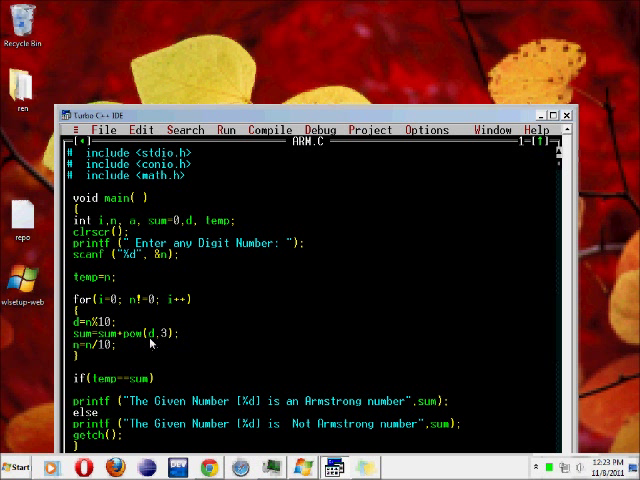
{"action": "mouse_move", "coordinate": [158, 330]}
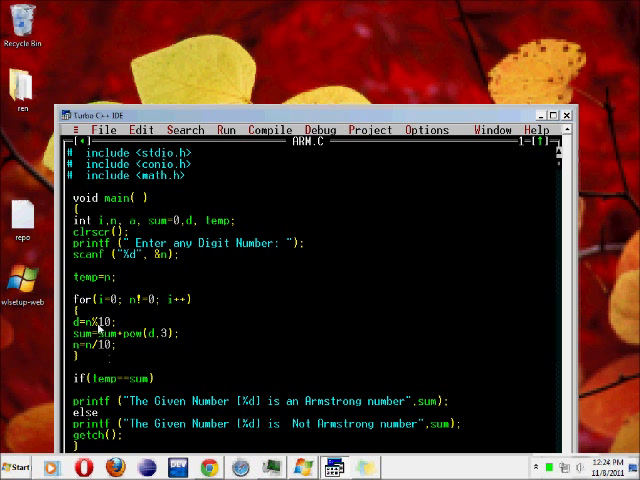
{"action": "mouse_move", "coordinate": [98, 326]}
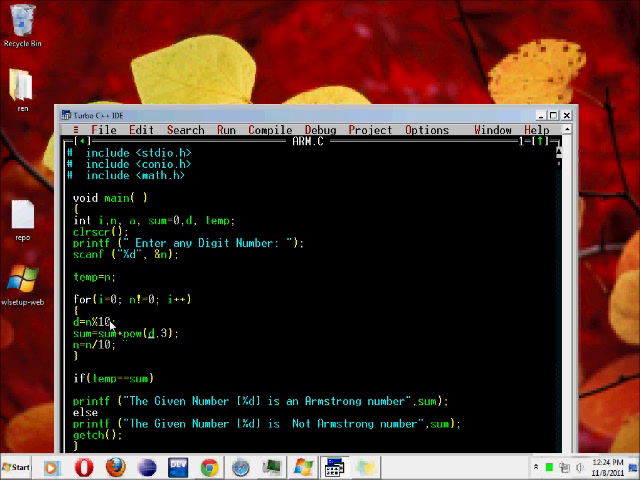
{"action": "mouse_move", "coordinate": [140, 340]}
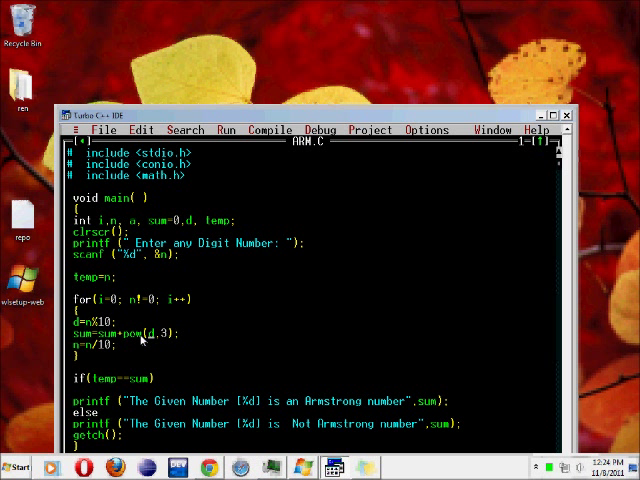
{"action": "mouse_move", "coordinate": [82, 362]}
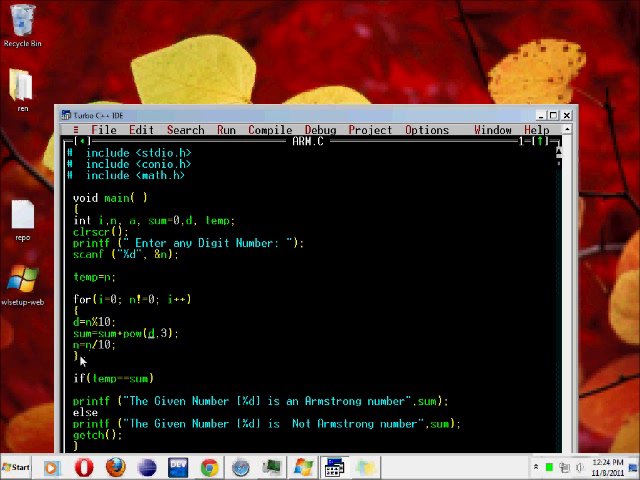
{"action": "mouse_move", "coordinate": [84, 358]}
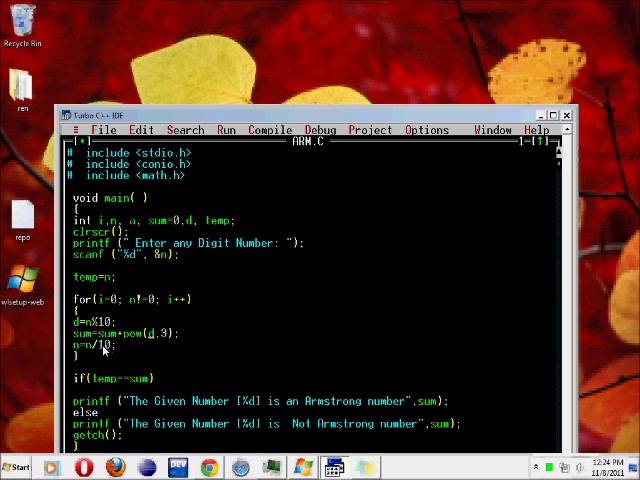
{"action": "mouse_move", "coordinate": [100, 352]}
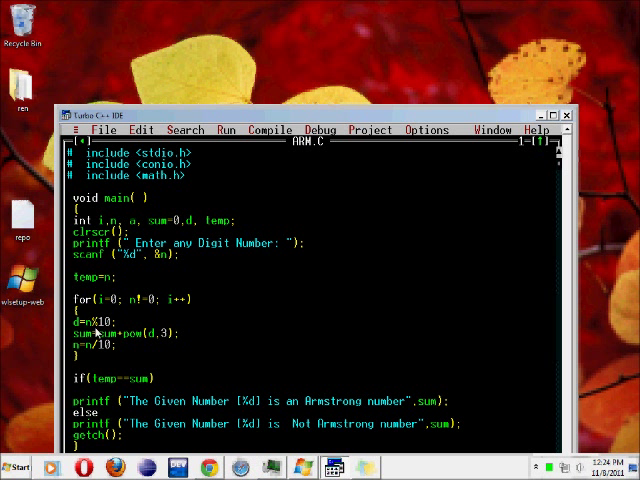
{"action": "mouse_move", "coordinate": [130, 364]}
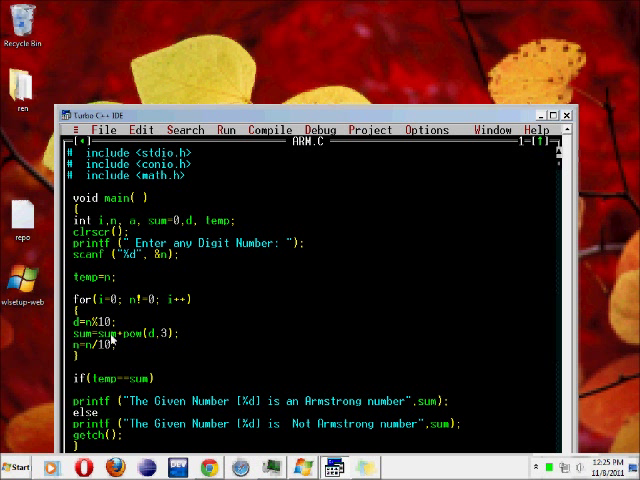
{"action": "mouse_move", "coordinate": [110, 340]}
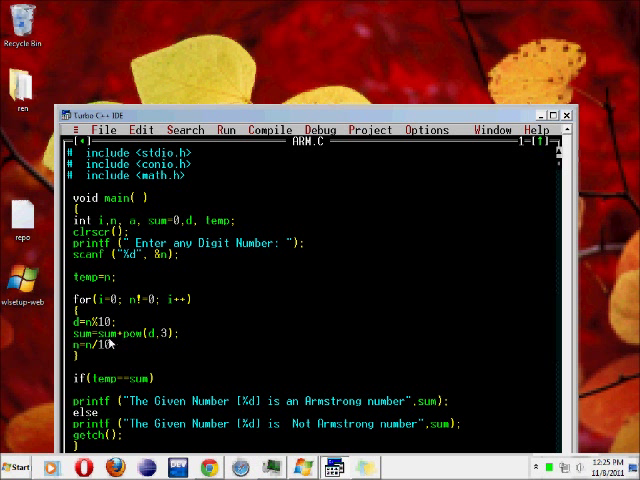
{"action": "mouse_move", "coordinate": [168, 342]}
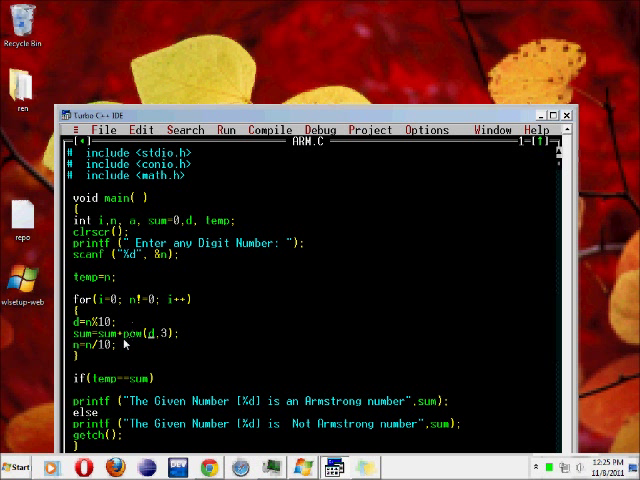
{"action": "mouse_move", "coordinate": [170, 344]}
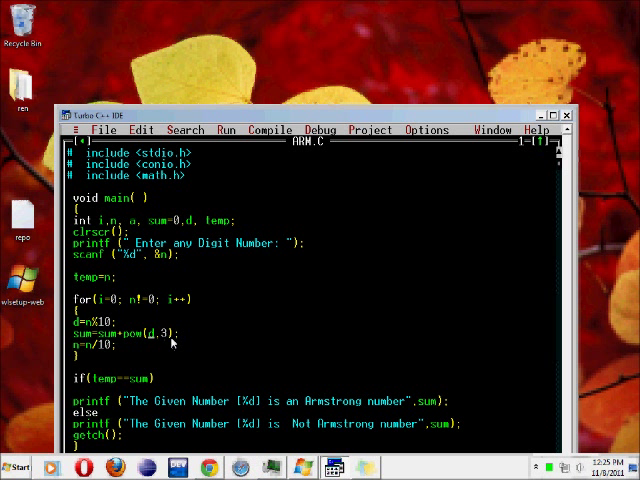
{"action": "double_click", "coordinate": [140, 328]}
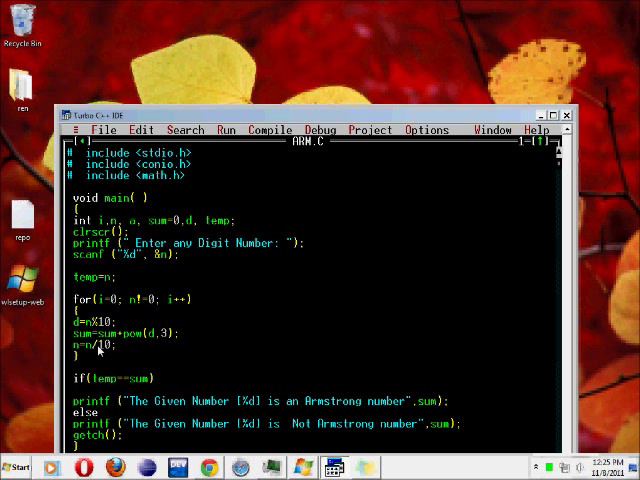
{"action": "mouse_move", "coordinate": [100, 350]}
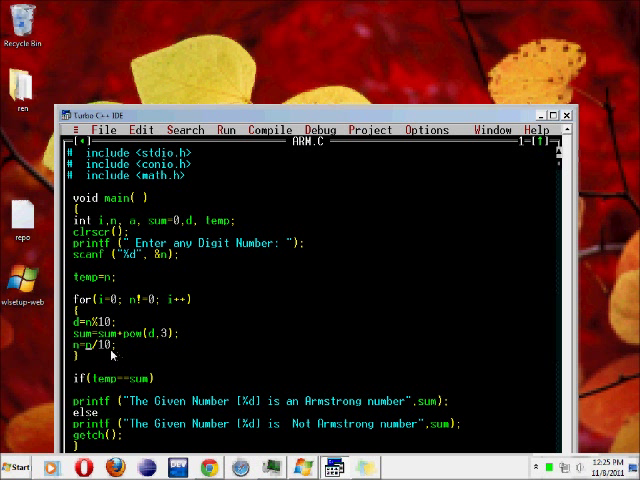
{"action": "mouse_move", "coordinate": [88, 356]}
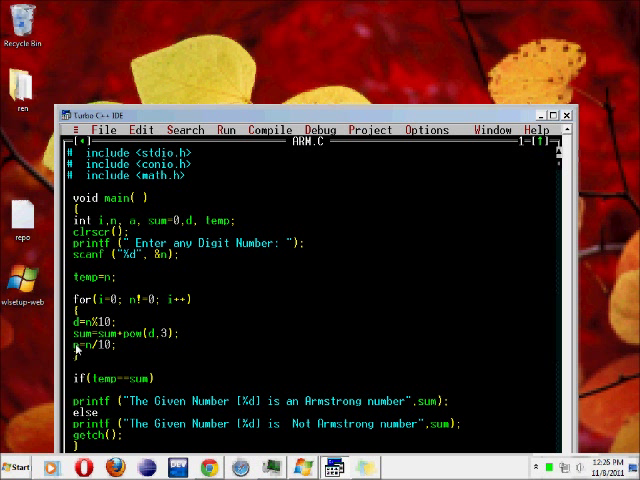
{"action": "mouse_move", "coordinate": [96, 336]}
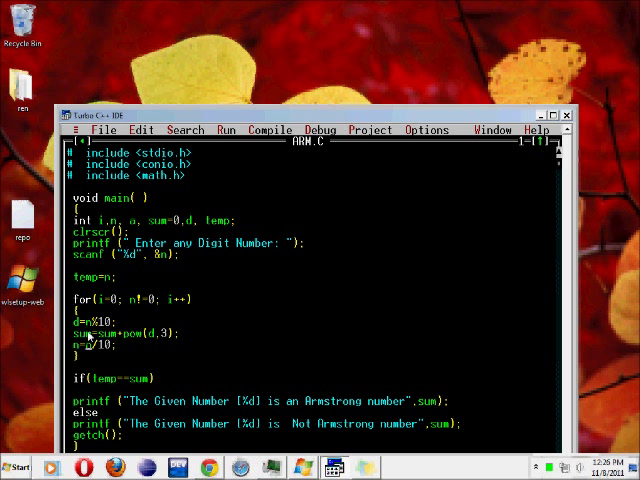
{"action": "mouse_move", "coordinate": [92, 338]}
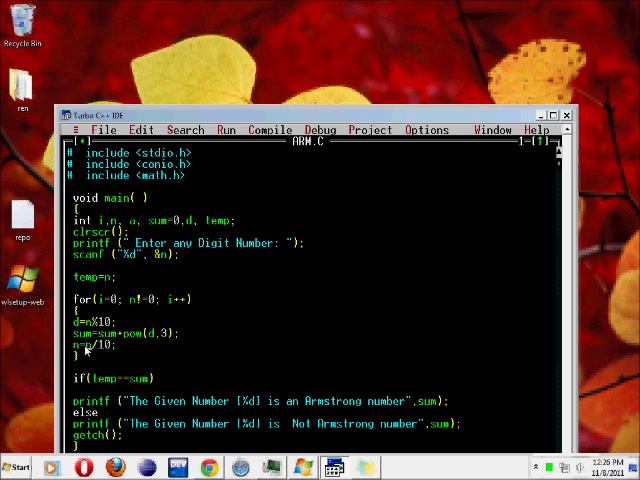
{"action": "mouse_move", "coordinate": [84, 352]}
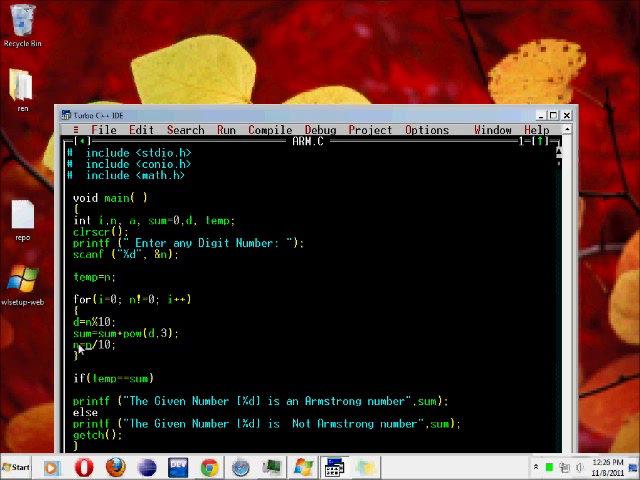
{"action": "mouse_move", "coordinate": [116, 320]}
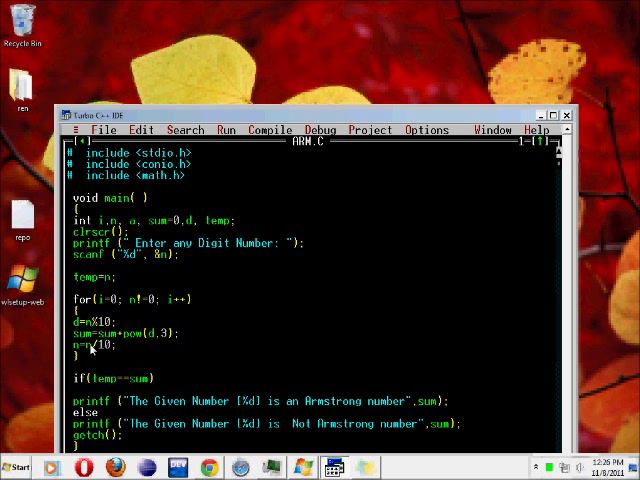
{"action": "mouse_move", "coordinate": [100, 350]}
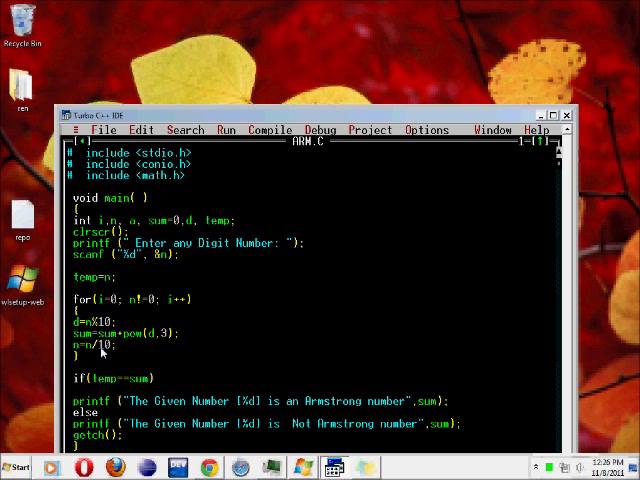
{"action": "mouse_move", "coordinate": [88, 352]}
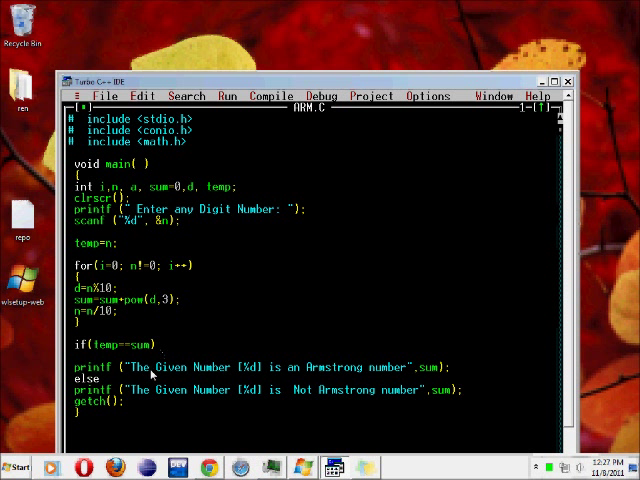
{"action": "mouse_move", "coordinate": [250, 376]}
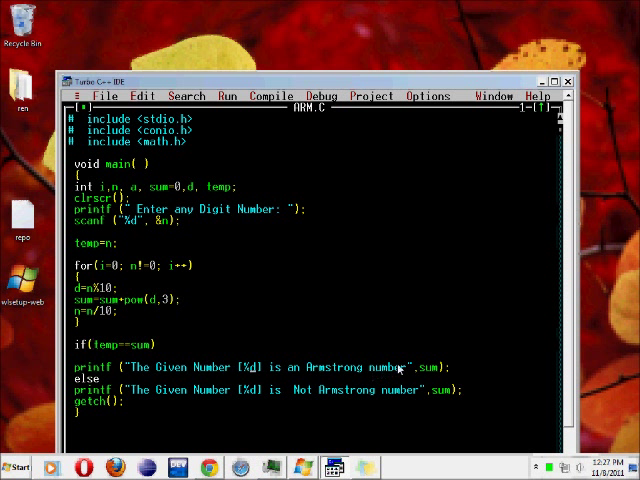
{"action": "mouse_move", "coordinate": [332, 400]}
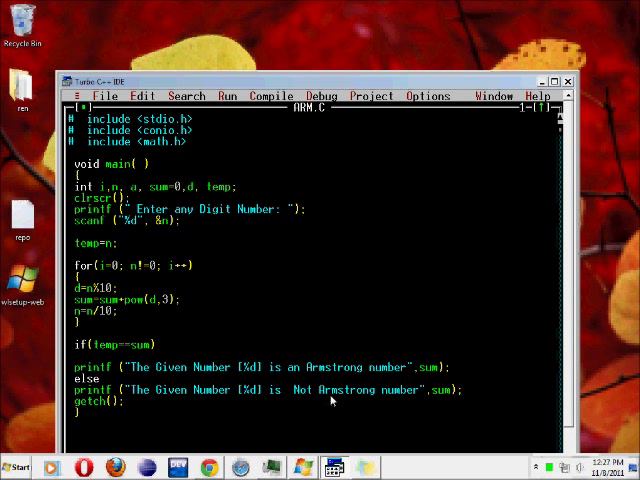
- Compile ARM.C from the Compile menu, finishing with 0 warnings and 0 errors
{"action": "left_click", "coordinate": [288, 96]}
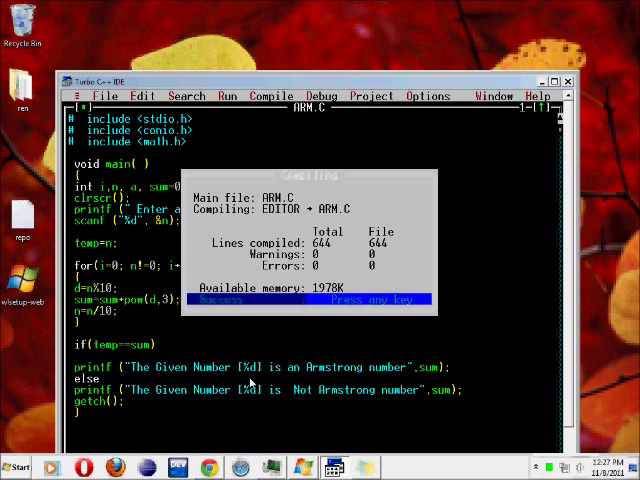
- Run the program and test it with the inputs 153, 407 and 34 at the "Enter any Digit Number" prompt
{"action": "key", "text": "enter"}
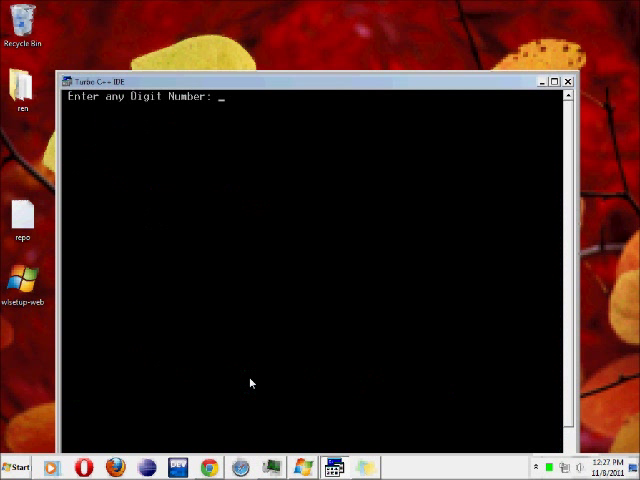
{"action": "type", "text": "1"}
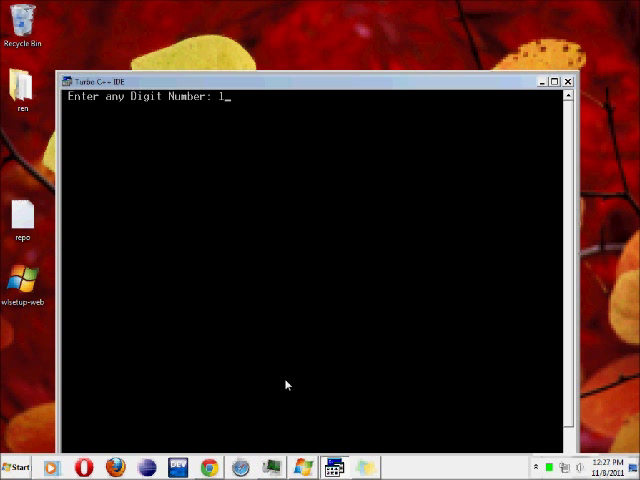
{"action": "type", "text": "53"}
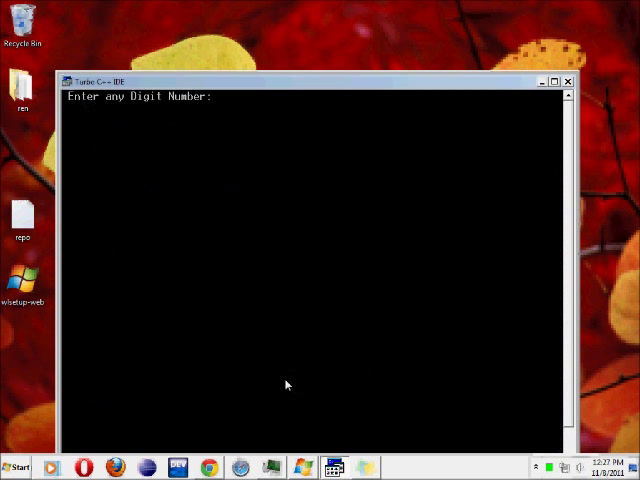
{"action": "type", "text": "407"}
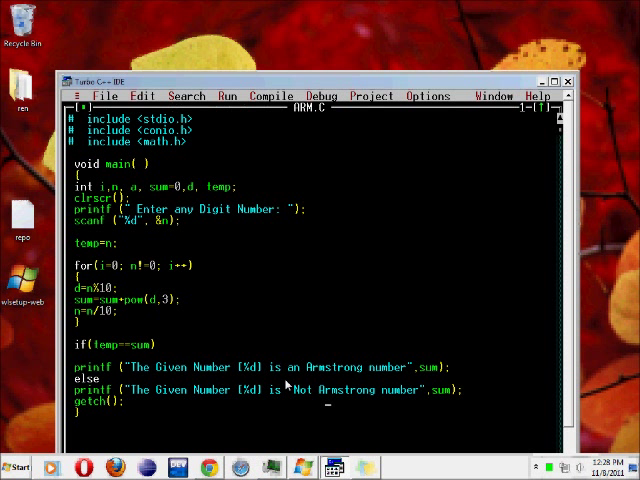
{"action": "key", "text": "ctrl+F9"}
{"action": "type", "text": "12"}
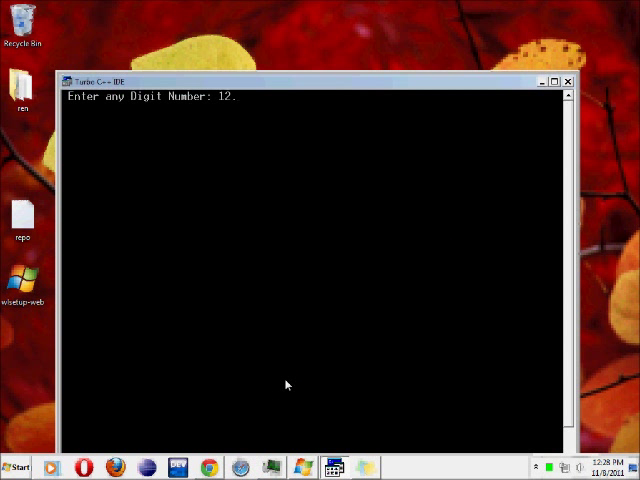
{"action": "type", "text": "34"}
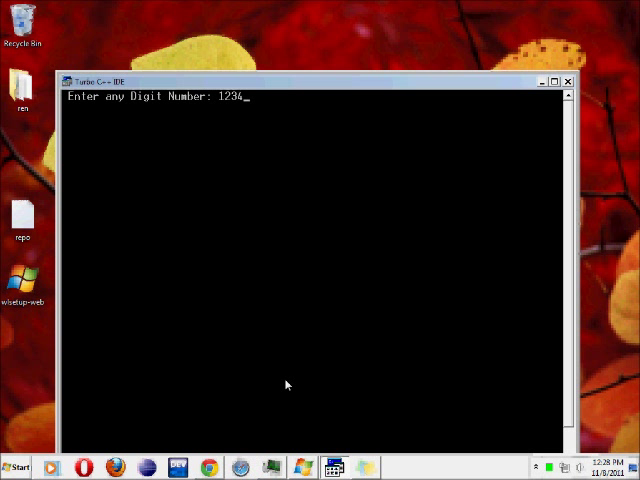